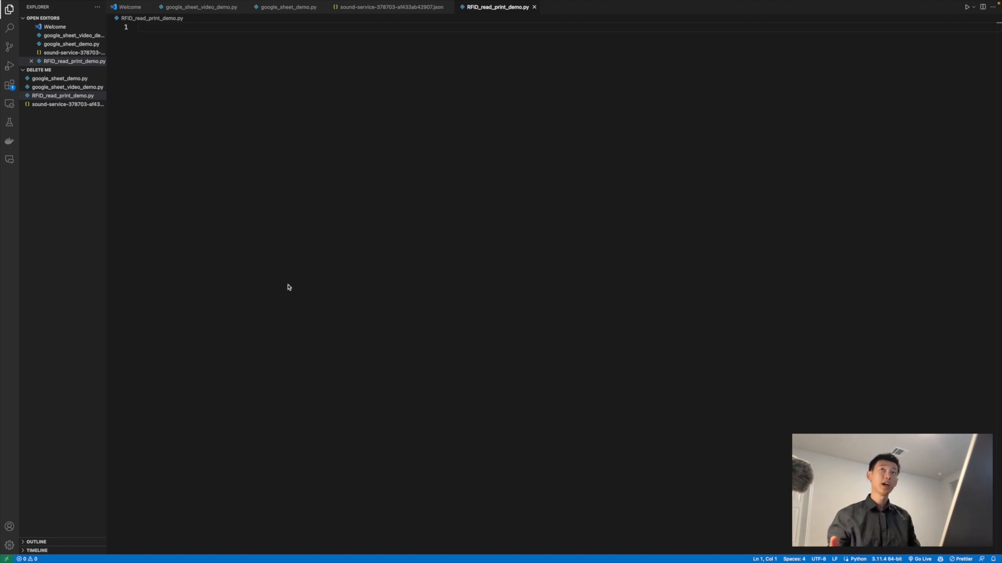
mouse_move(305, 278)
type("from ox_script import *")
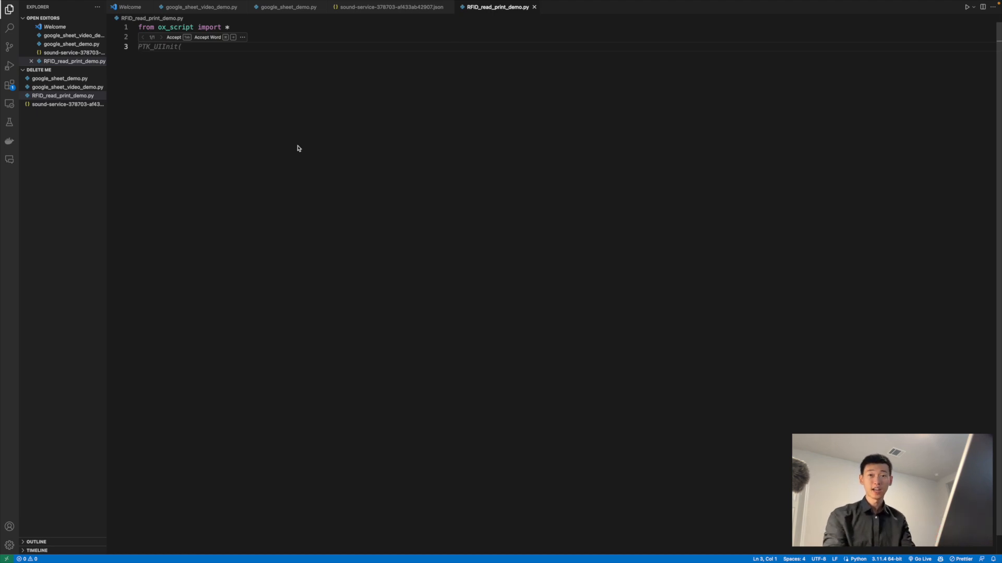
Add an if __name__ == "__main__": guard at the bottom of the script.
type("if")
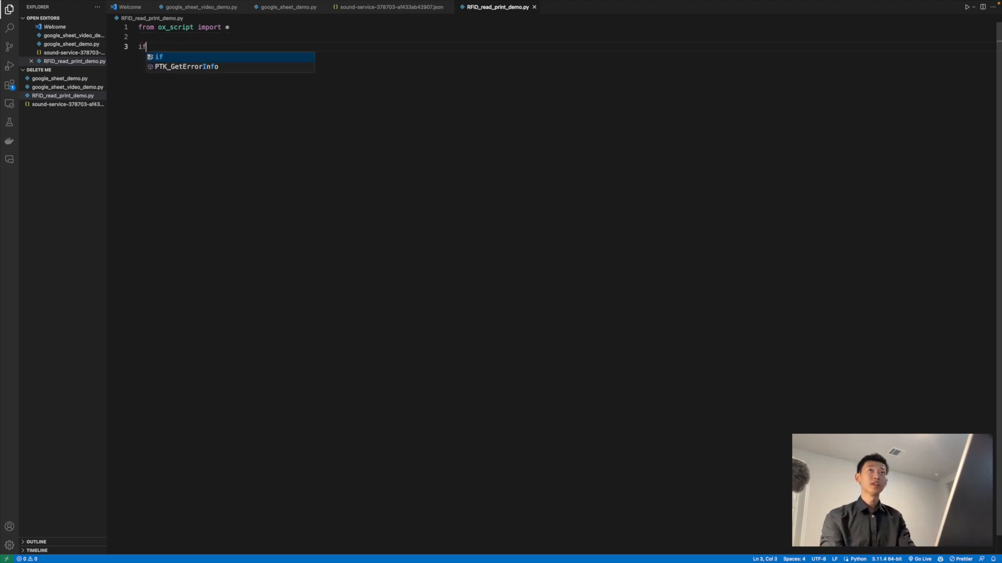
type("__name")
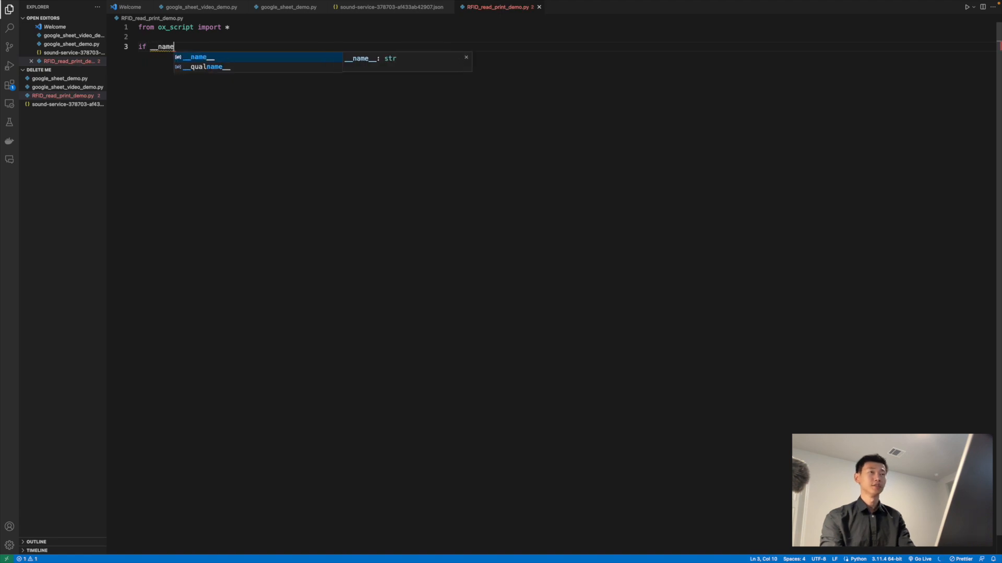
type("__ ==")
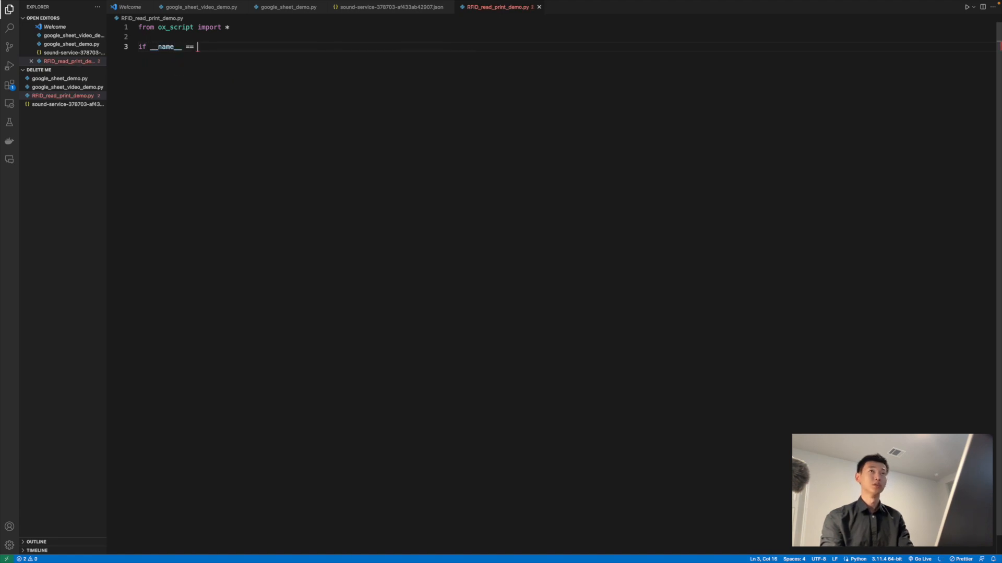
type("\"__main\"")
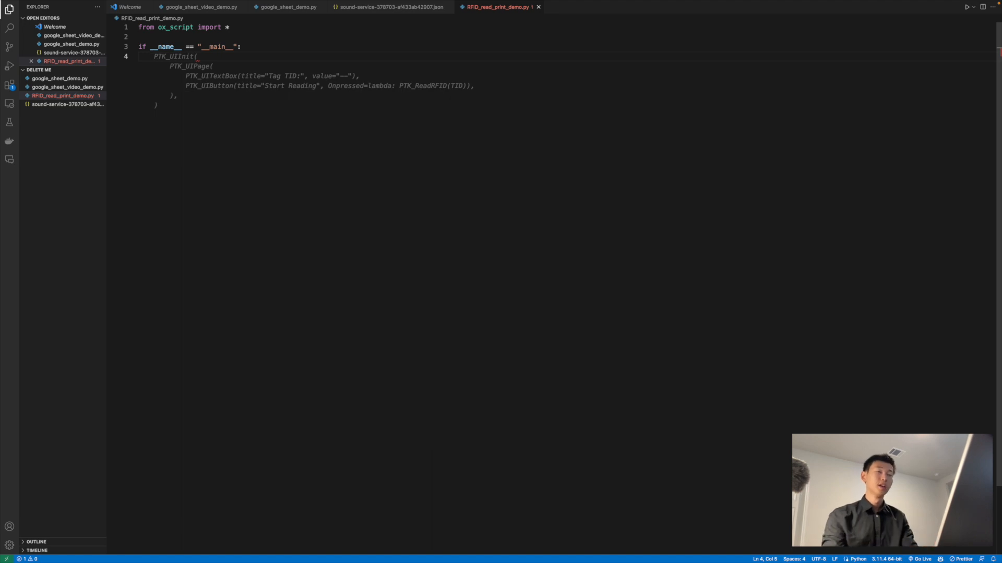
Build a PTK_UIPage with a 'Tag TID:' text box and a 'Start printing' button.
type("ptkui")
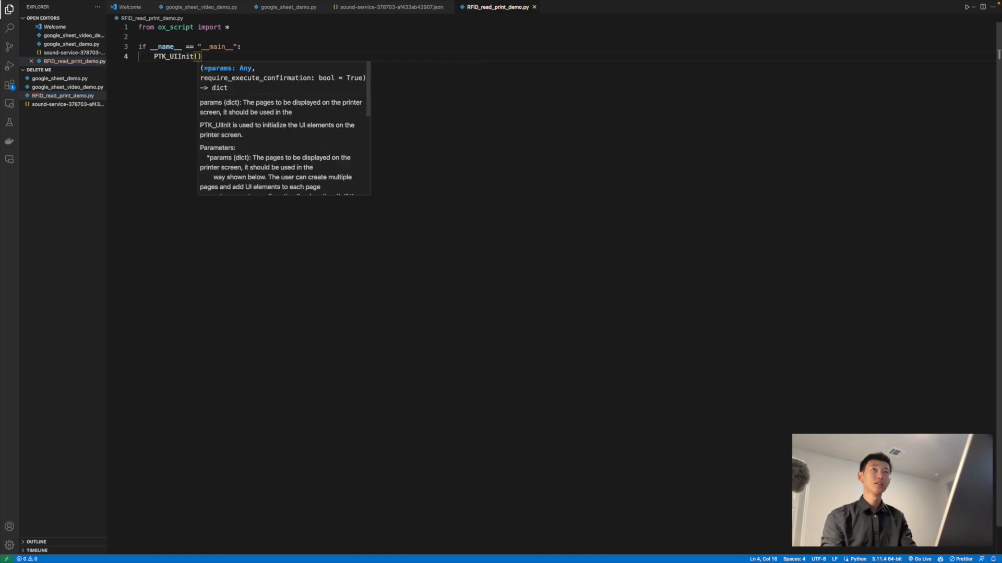
type("ptk")
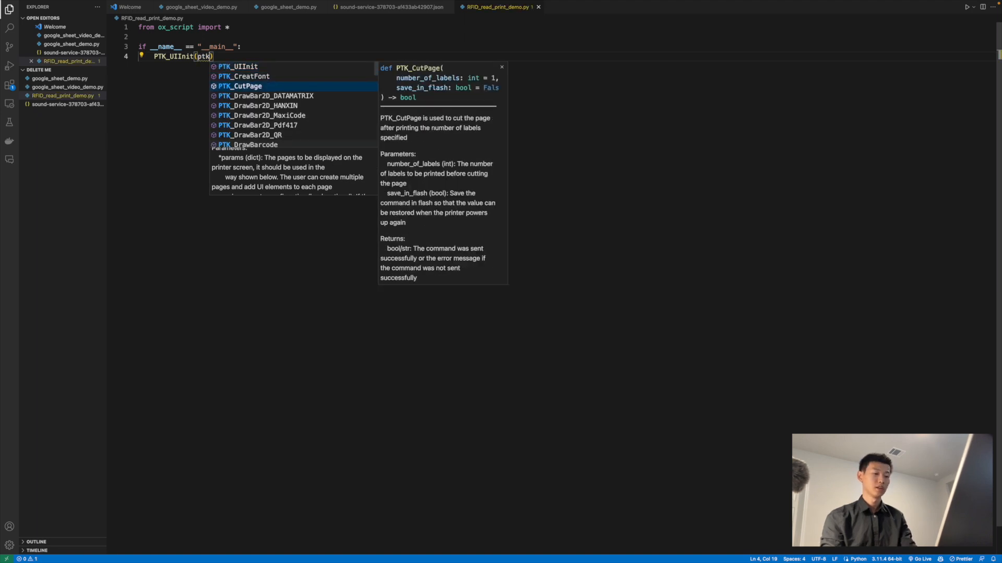
type("PTK_UIPage(")
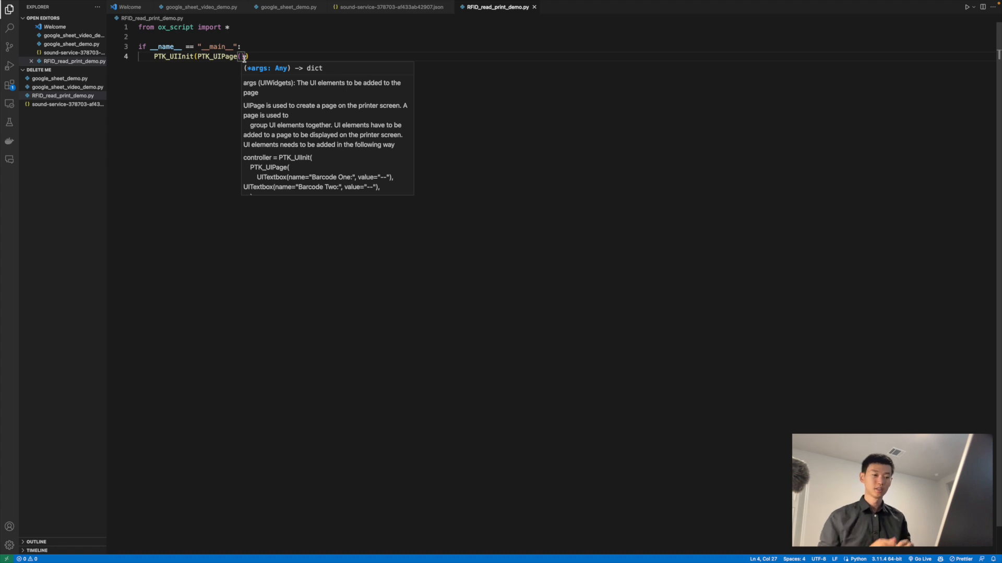
type("ptkui")
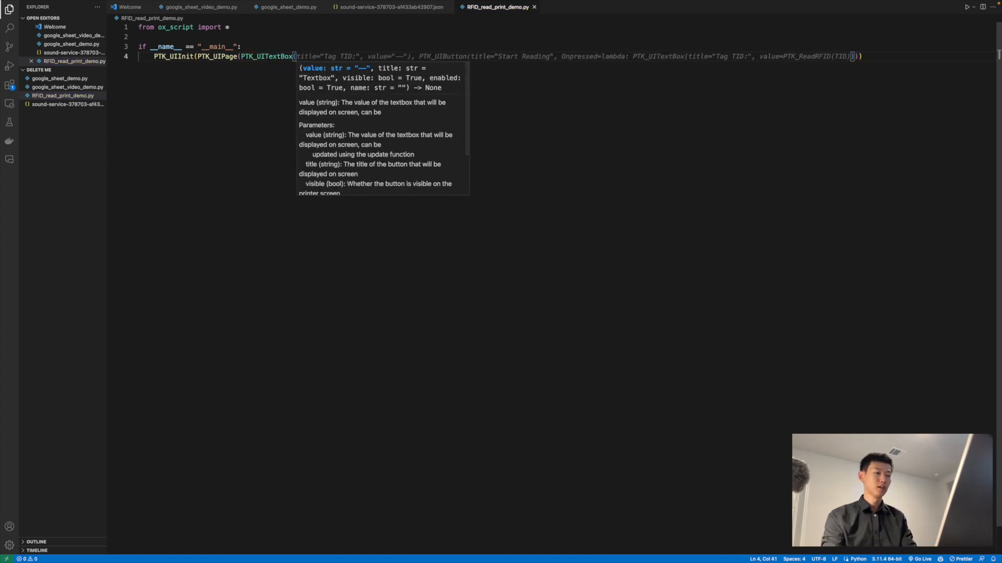
type("title=\"Tag TID:\", value=\"--\"), p")
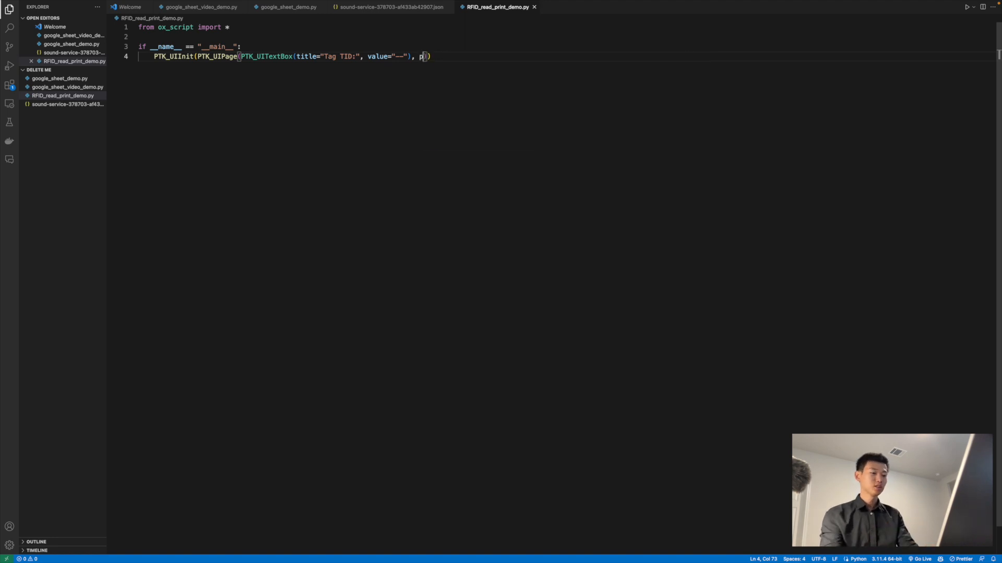
type("tkuibutt")
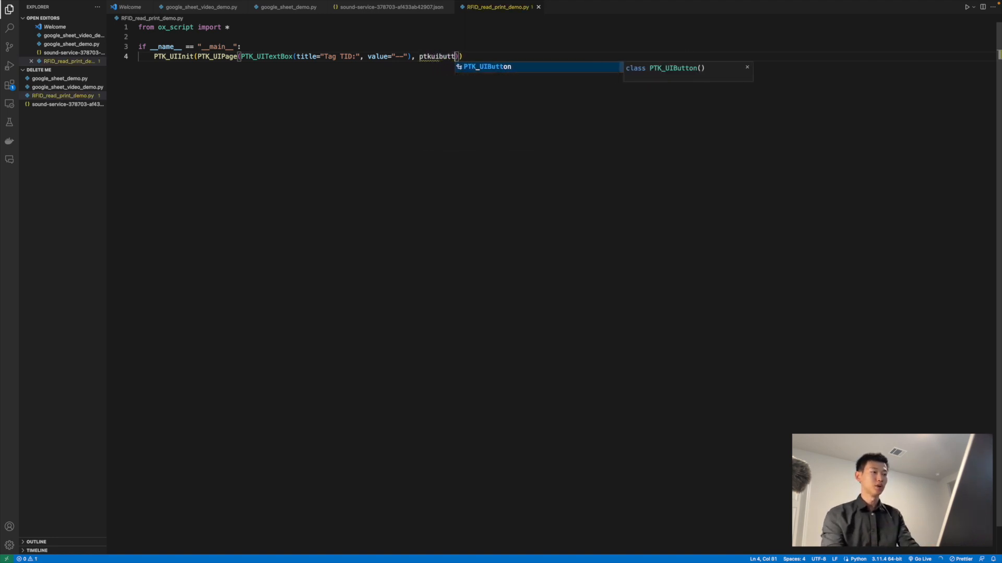
type("PTK_UIButton(title=\"Start Reading\", Onpressed=lambda: PTK_UITextBox(title=\"Tag TID:\", value=PTK_ReadRFID(TID))")
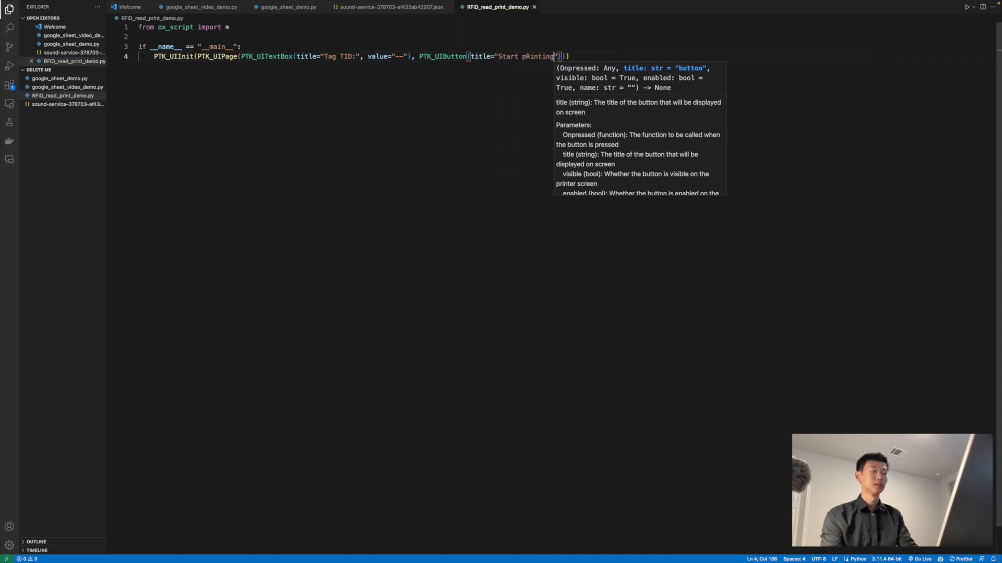
type("printing\"),")
type("def")
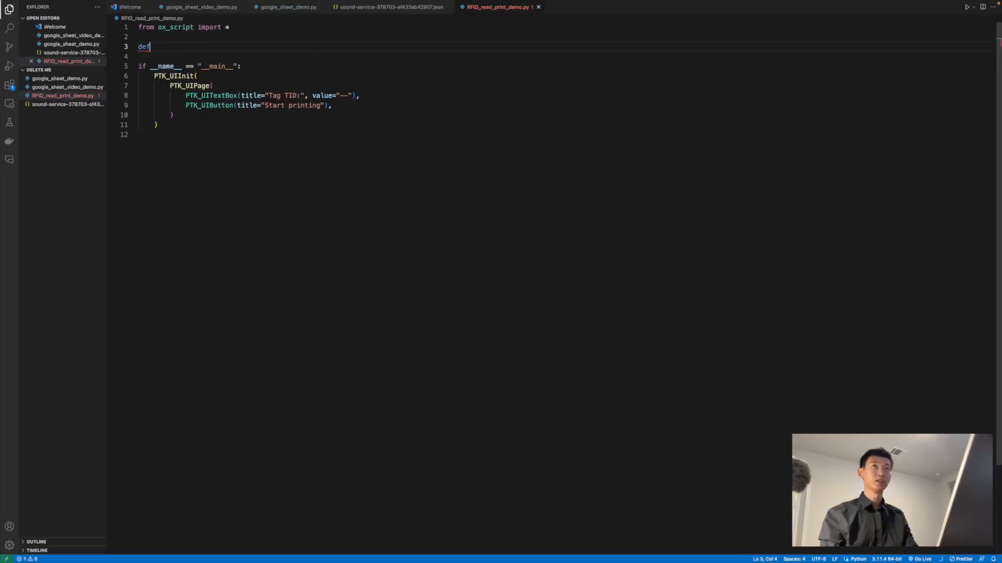
Define an empty one_cycle() function and set it as the button's Onpressed callback.
type("one_cyc")
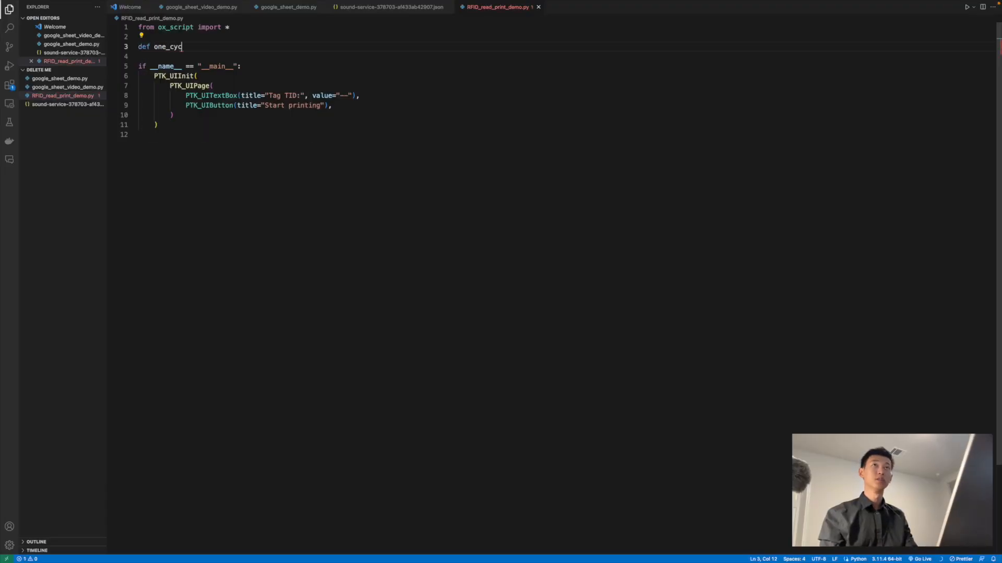
type("cle():")
left_click(566, 57)
type("pass")
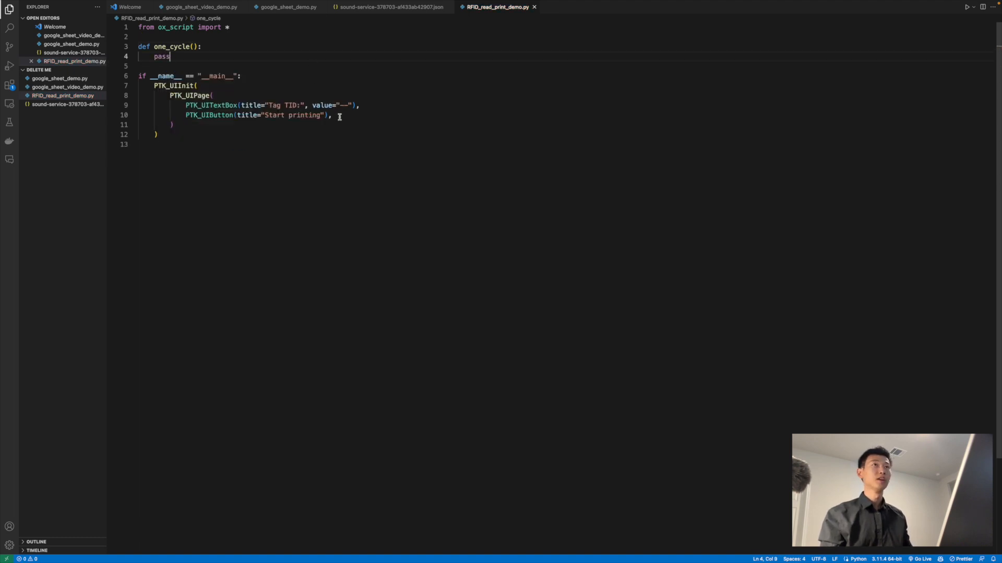
type(", o")
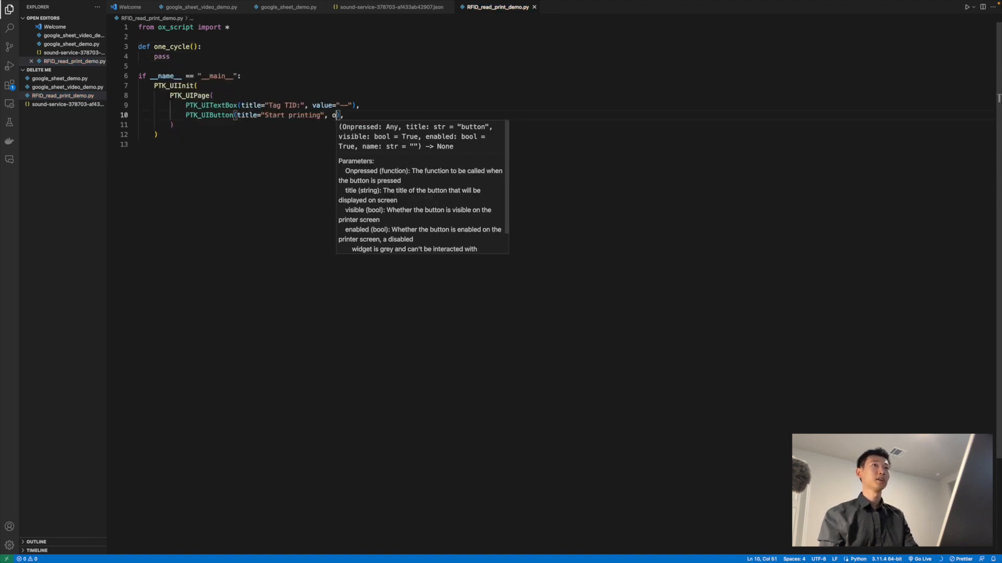
type("npressed=c")
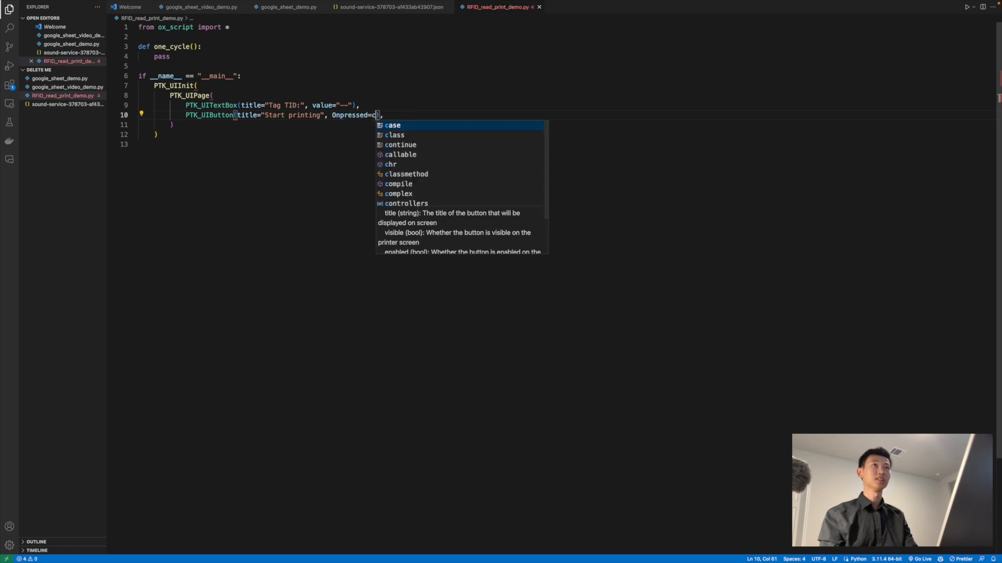
type("one_cycle")
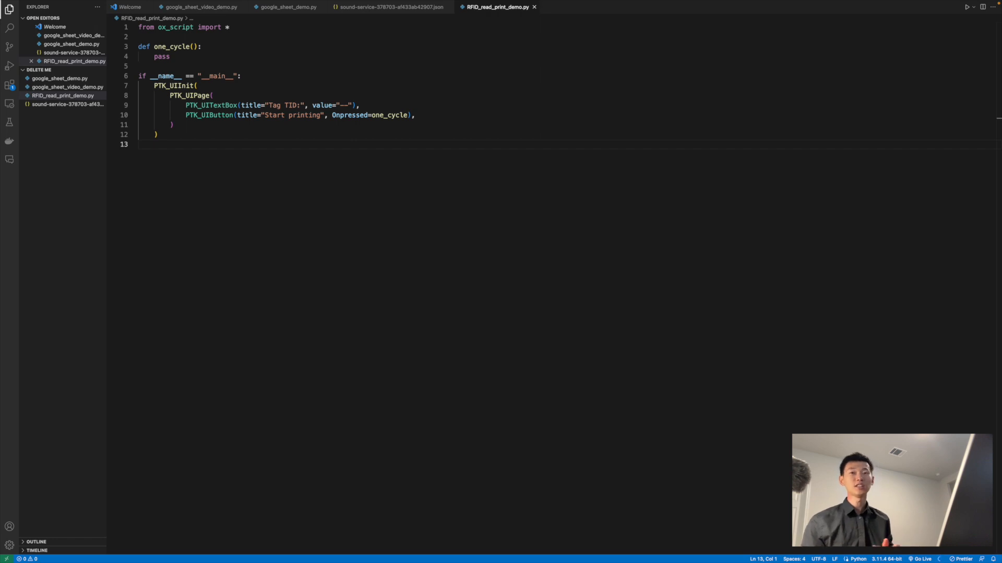
left_click(169, 56)
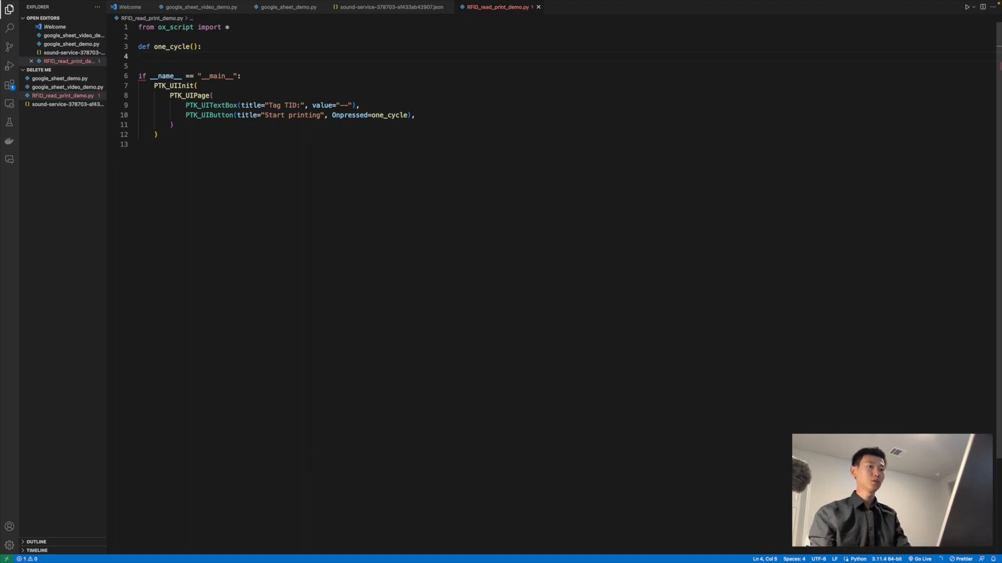
Read the TID with PTK_ReadRFID, and if not -1, trim to 20 characters and draw a QR.
type("data = PTK_ReadRFID(")
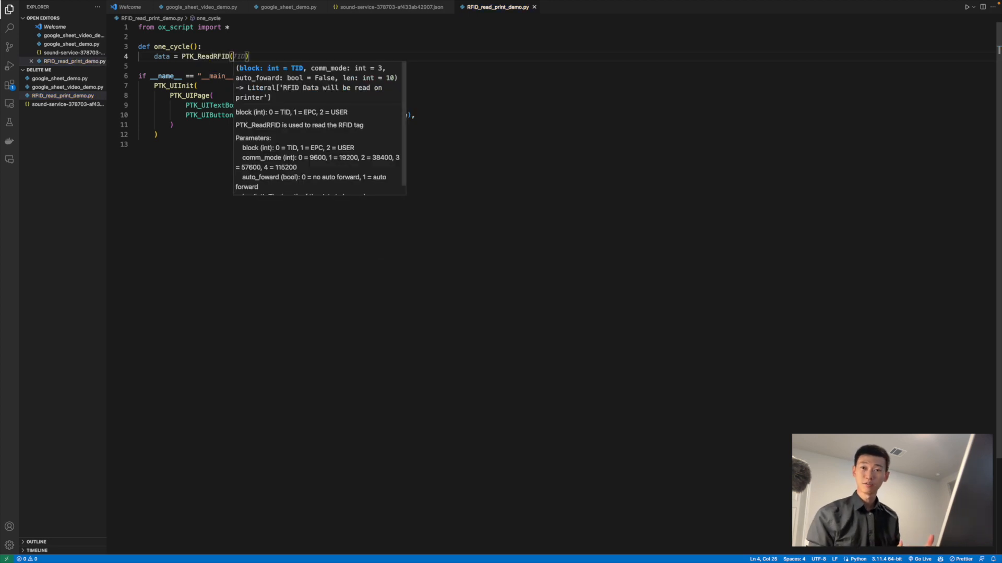
type("TID")
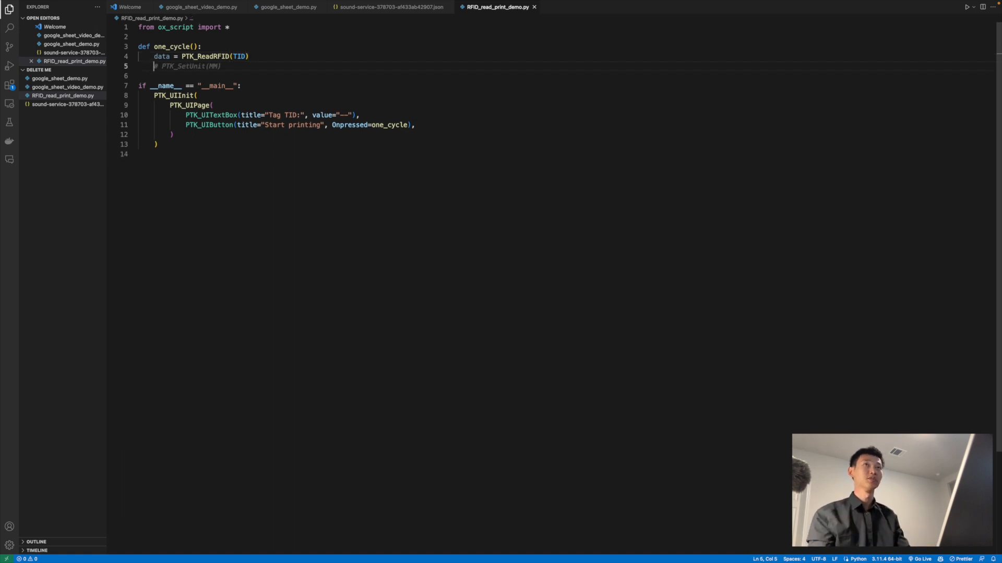
type("if data != -1:")
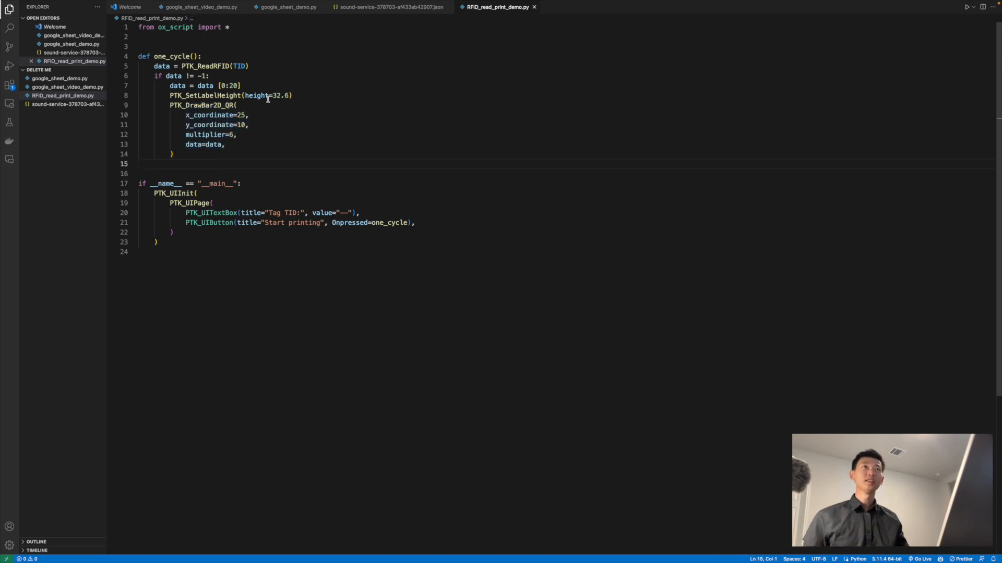
triple_click(230, 95)
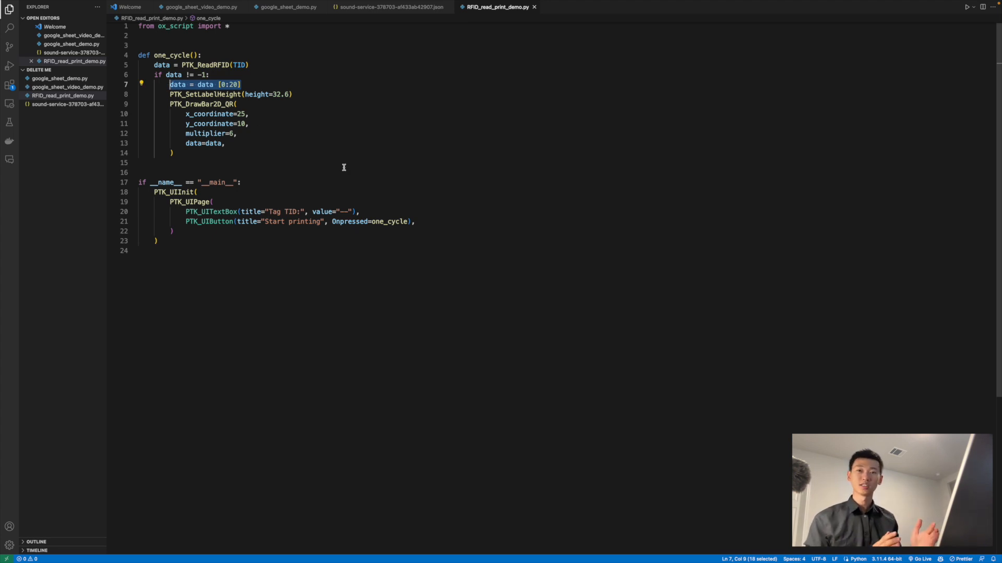
key("Enter")
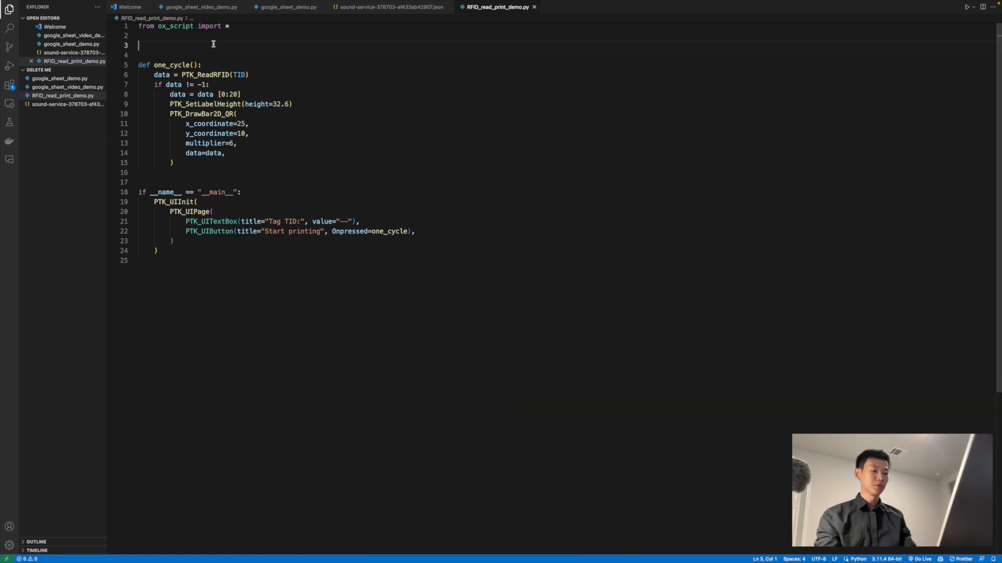
Declare TID_controller = None and assign the Tag TID text box to it with :=.
type("T")
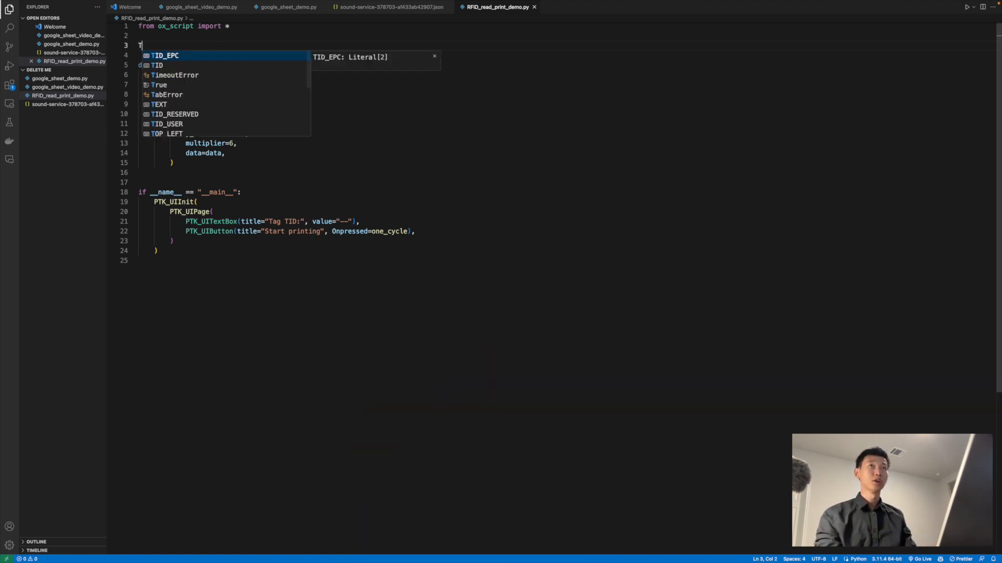
type("ID_Con")
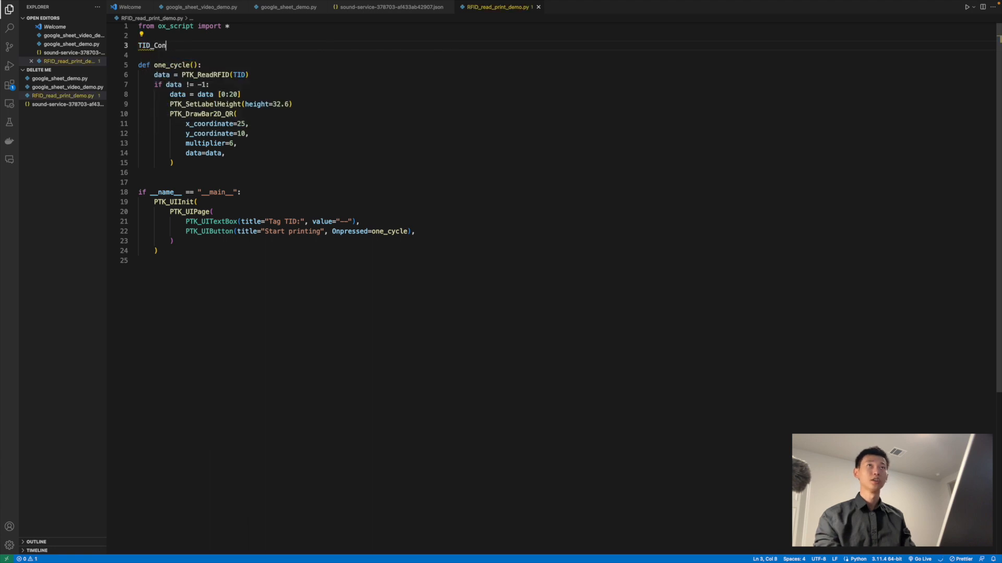
type("troller")
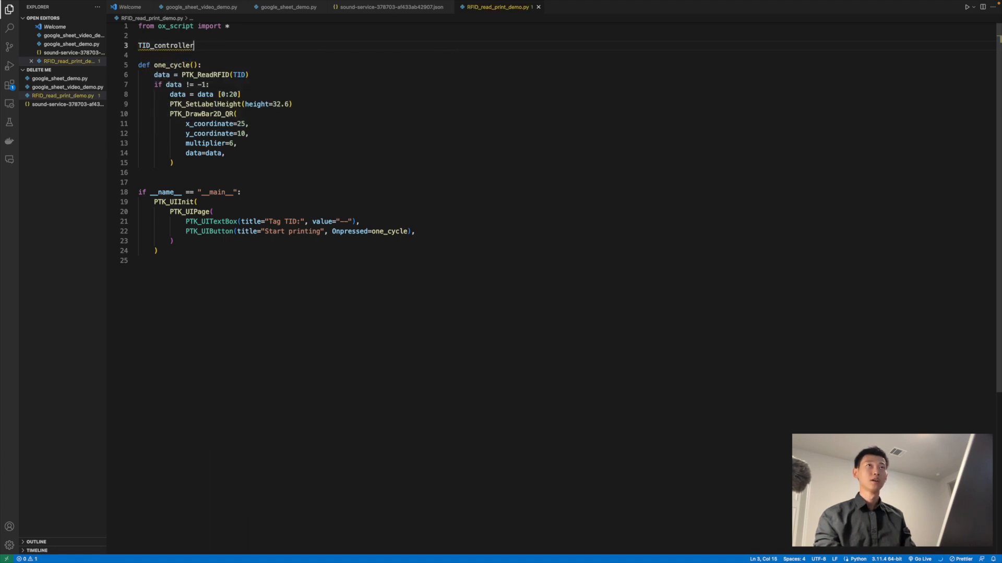
type("= None")
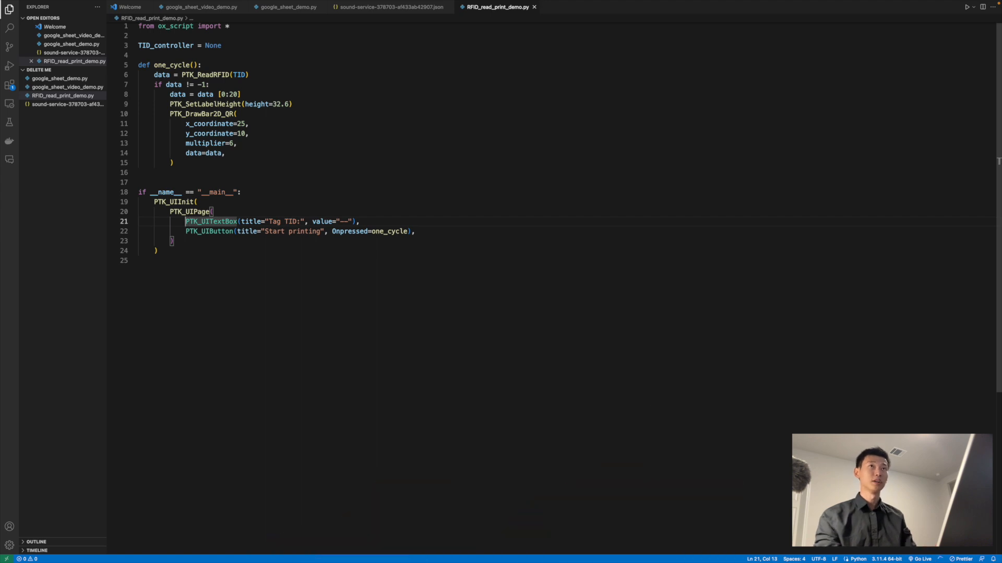
type("tid_c")
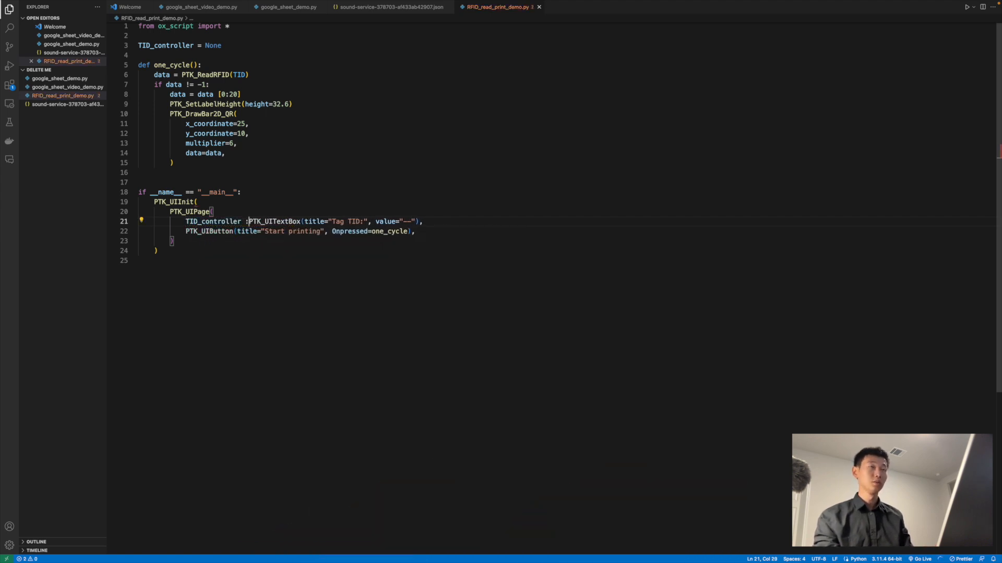
type("=")
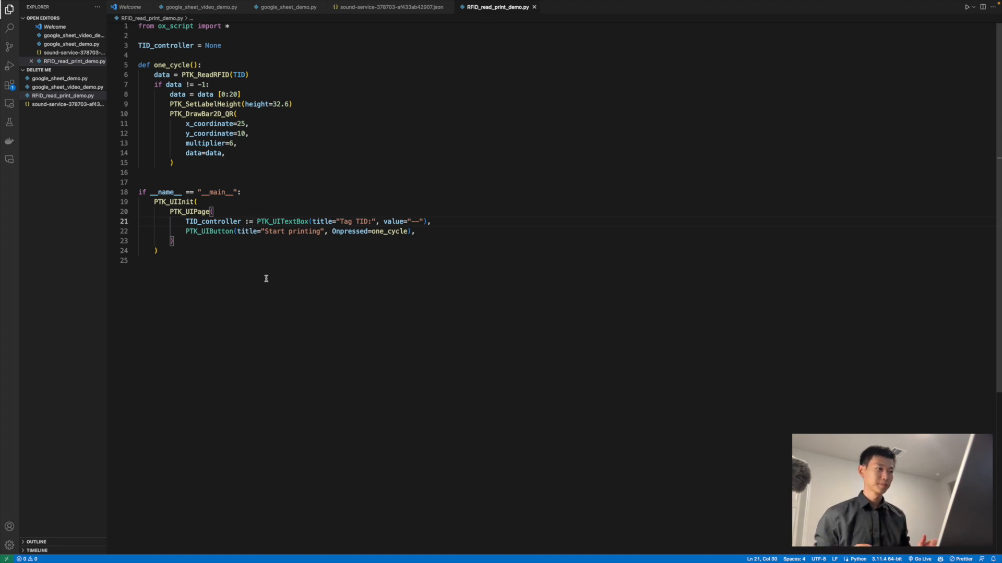
Declare global TID_controller in one_cycle and call TID_controller.update(data).
left_click(202, 64)
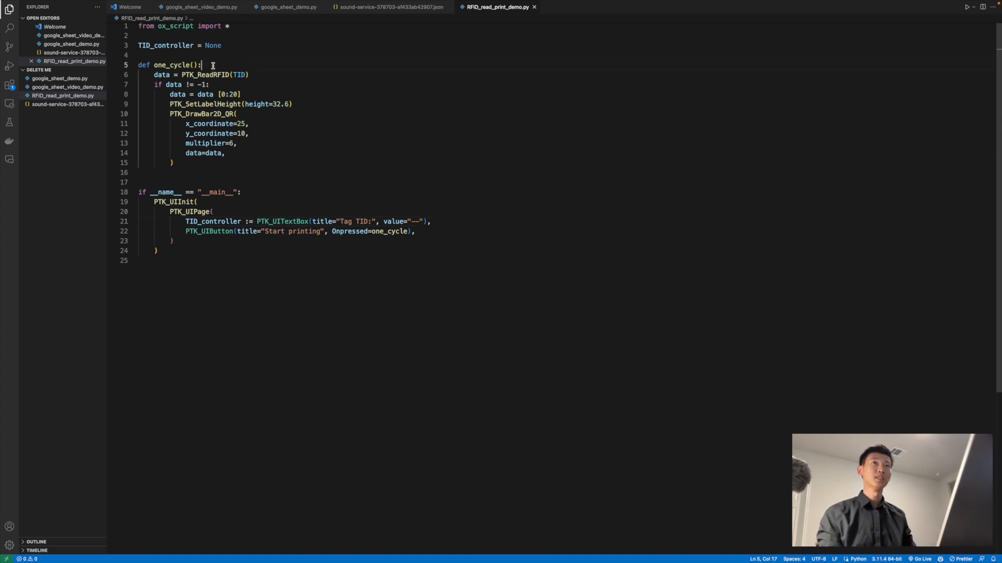
type("global TID_controller")
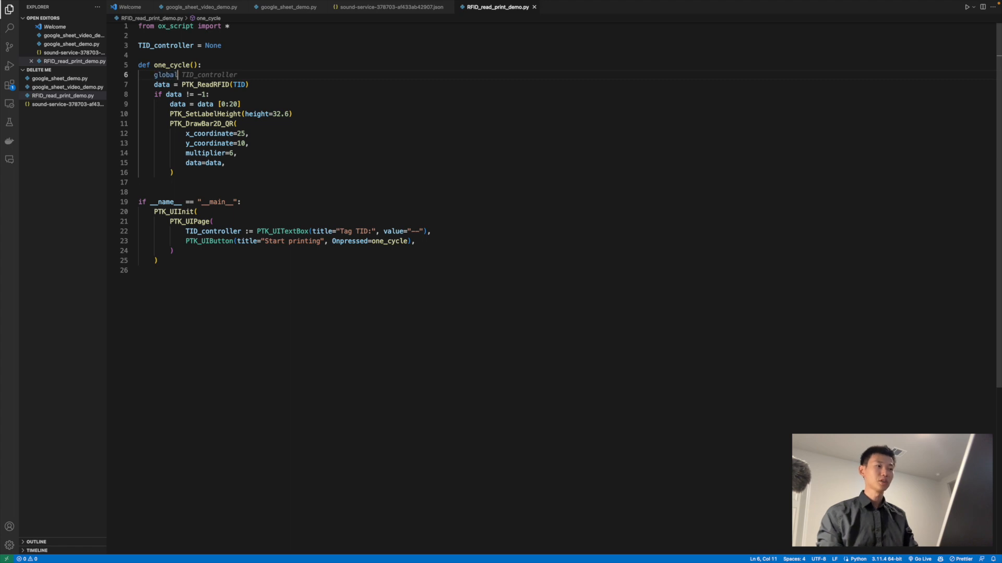
type("TID_controller")
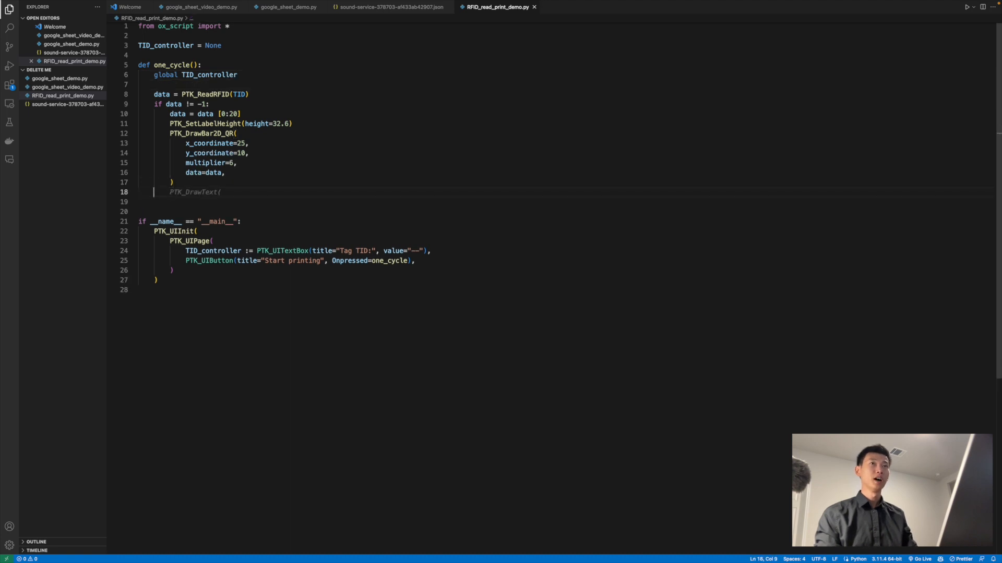
type("TID_controller")
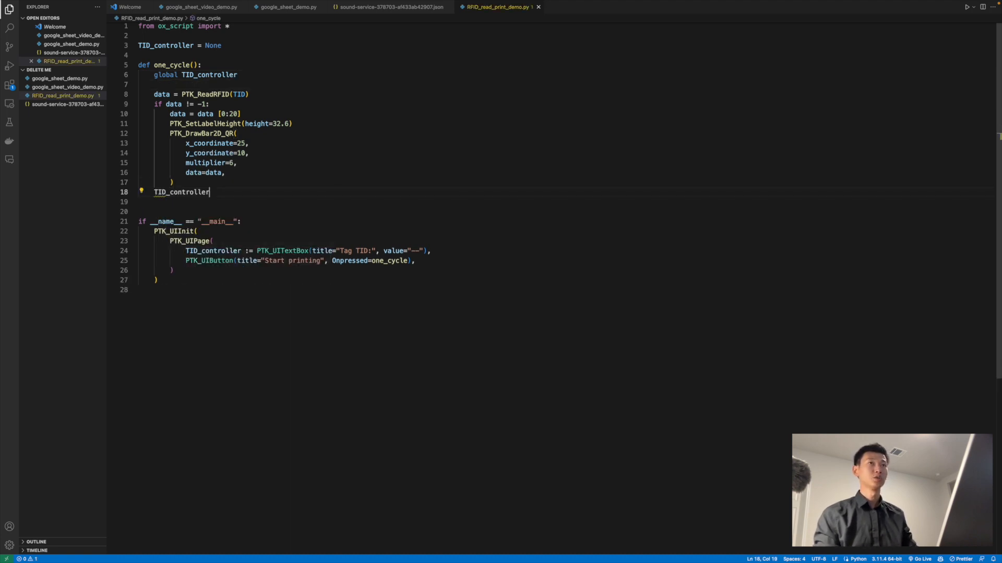
type(".update(data")
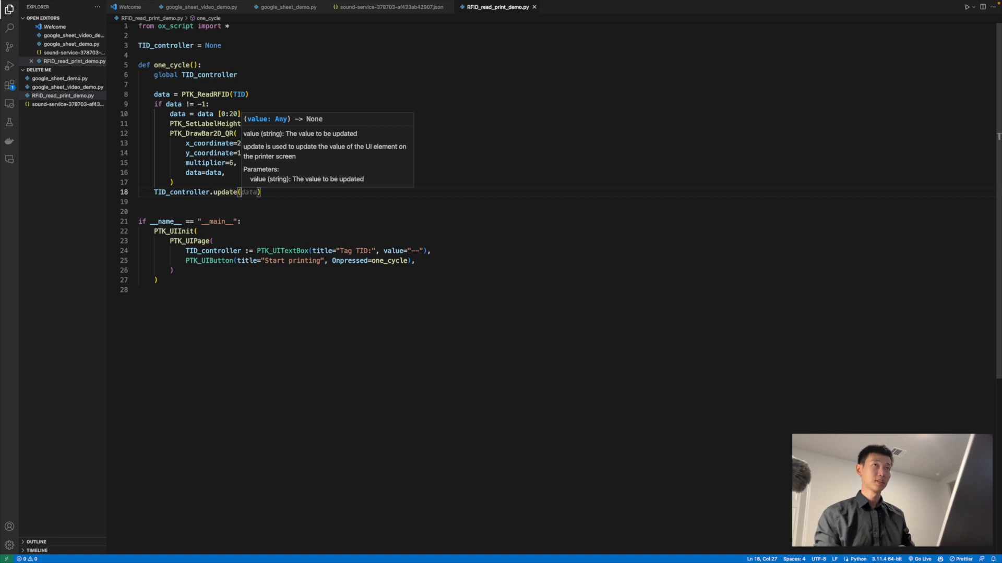